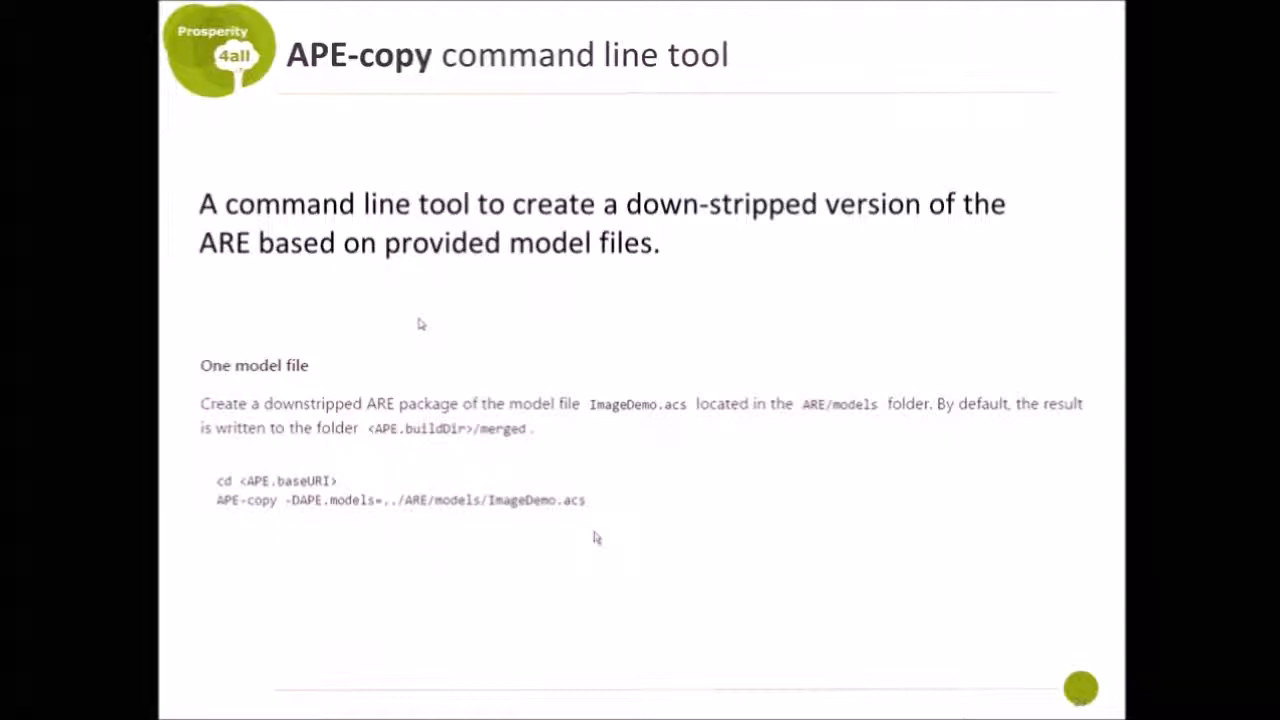
{"action": "mouse_move", "coordinate": [508, 500]}
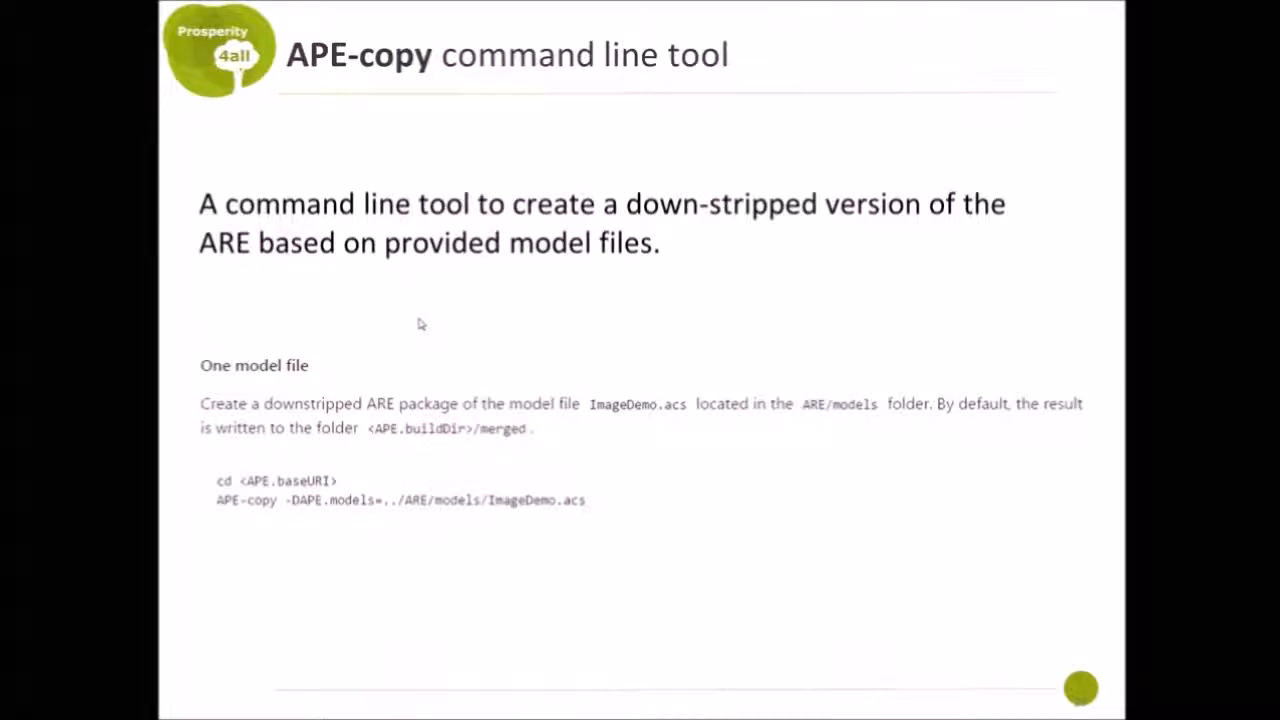
- Advance the slideshow to the Build infrastructure slide covering template folders, ant build files and APE.properties
{"action": "key", "text": "Right"}
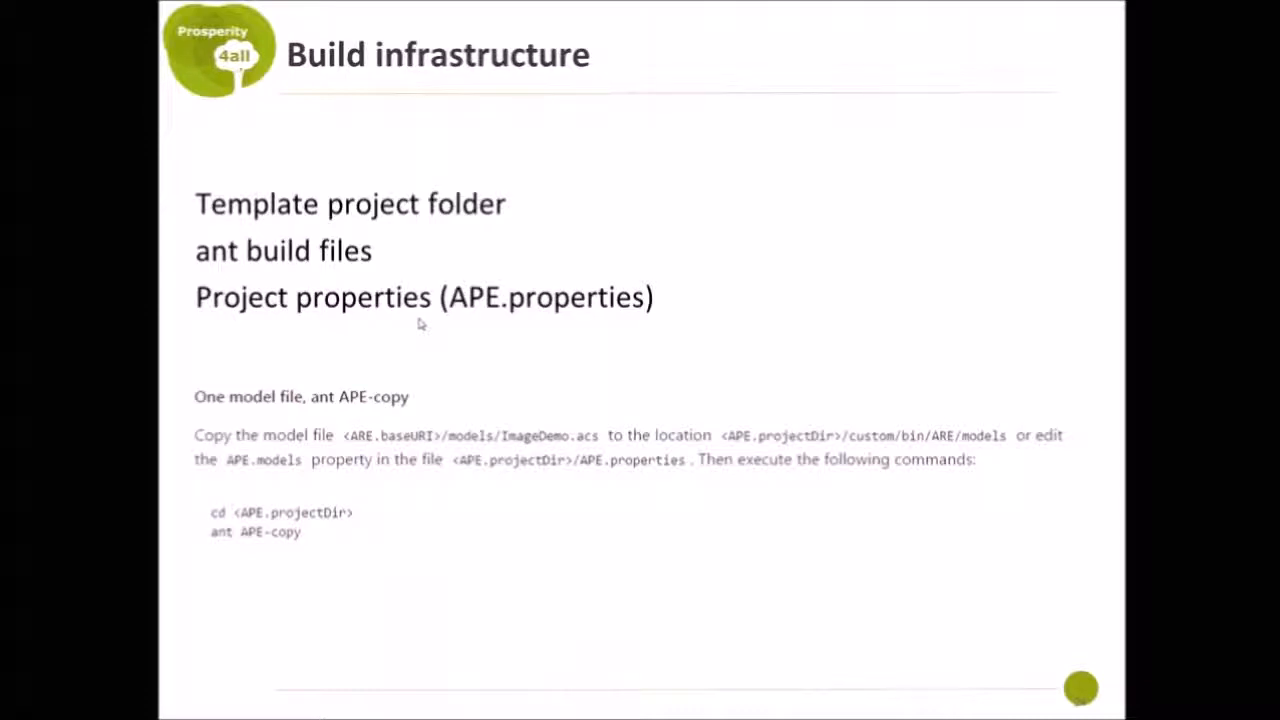
{"action": "mouse_move", "coordinate": [368, 580]}
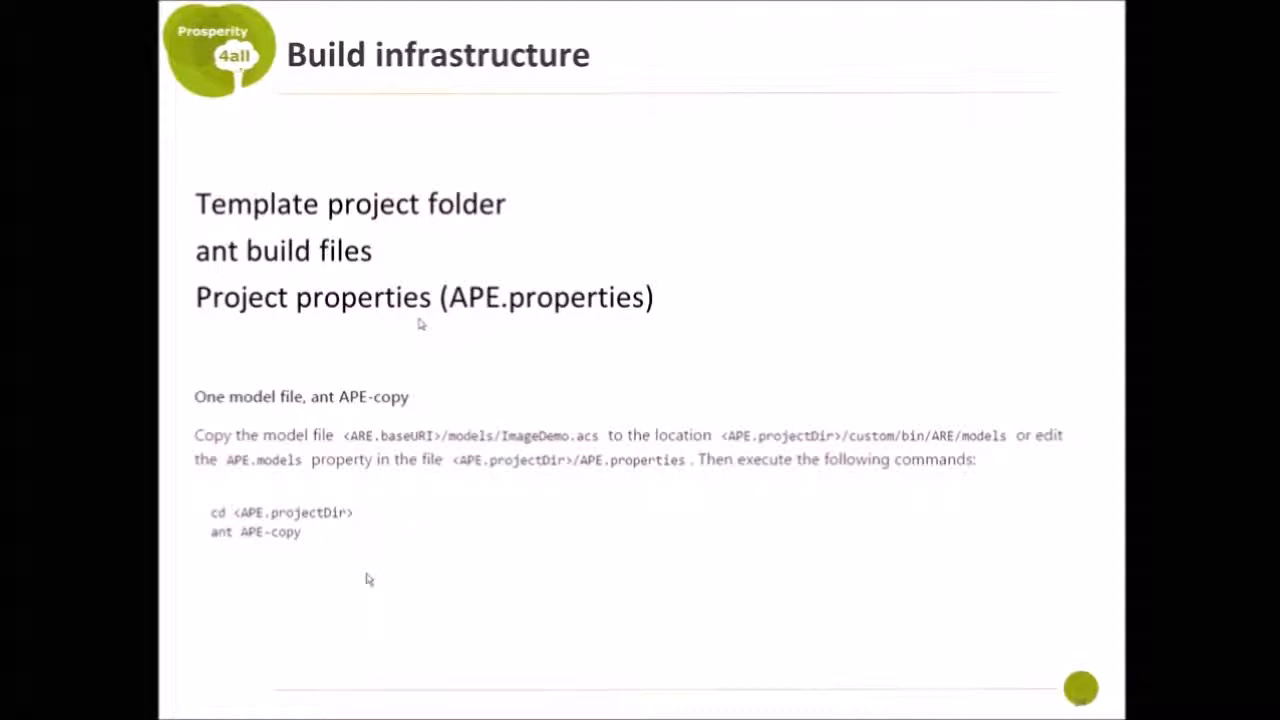
{"action": "mouse_move", "coordinate": [356, 452]}
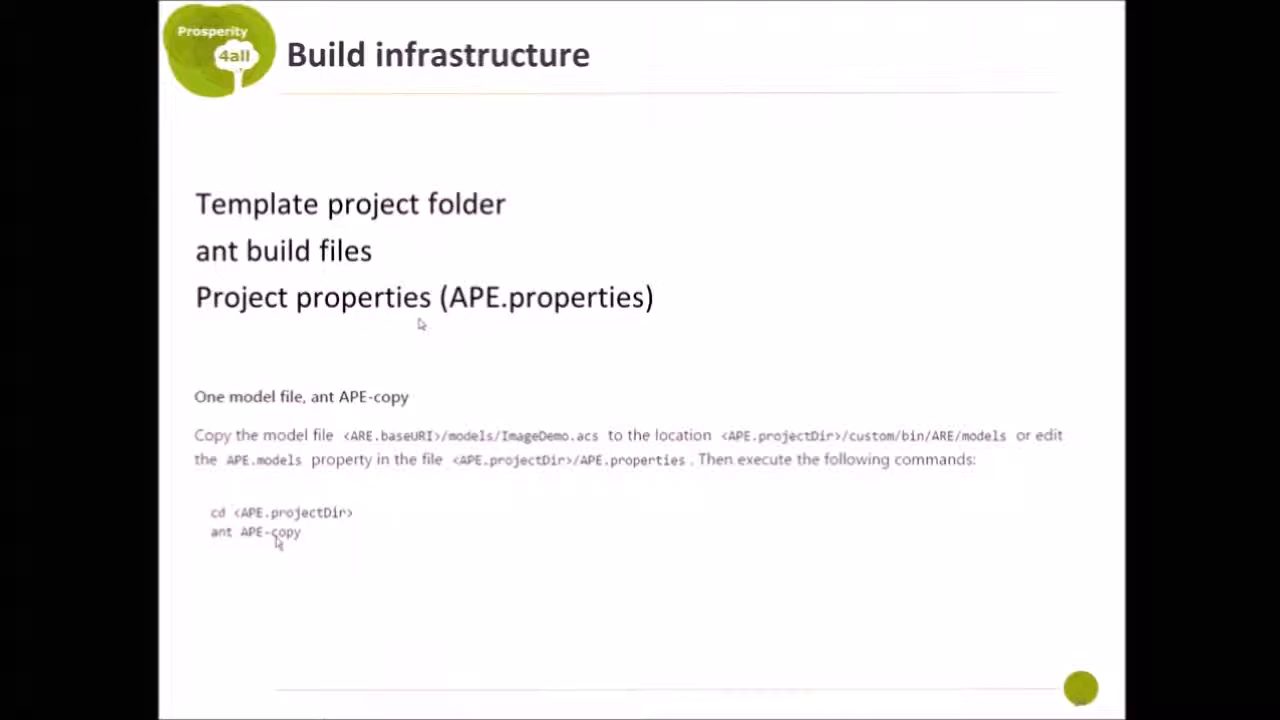
{"action": "mouse_move", "coordinate": [268, 548]}
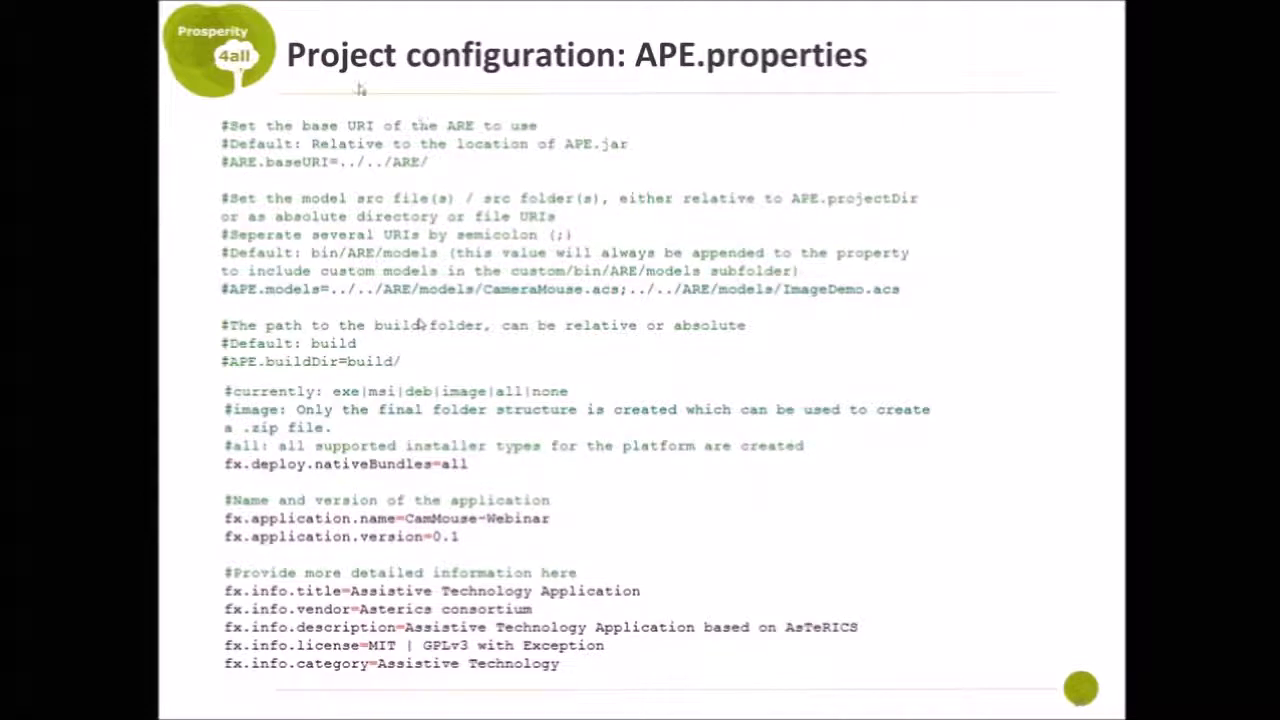
{"action": "mouse_move", "coordinate": [436, 164]}
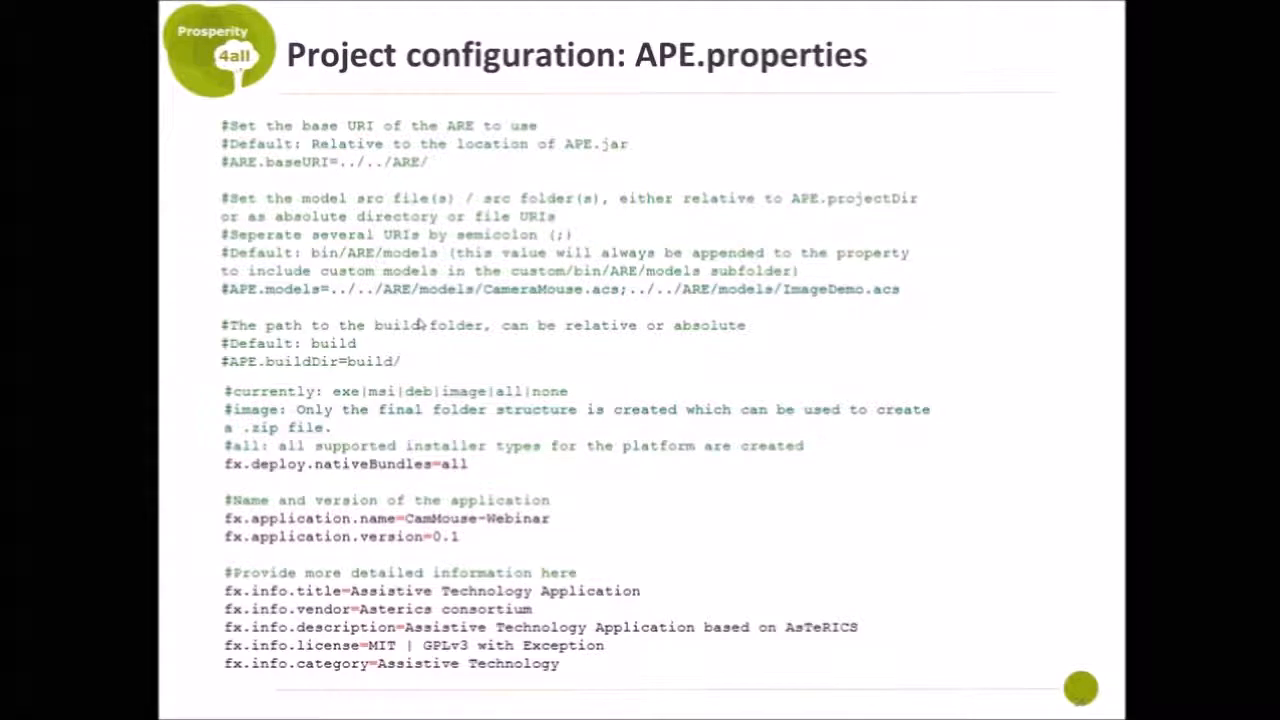
{"action": "mouse_move", "coordinate": [278, 300]}
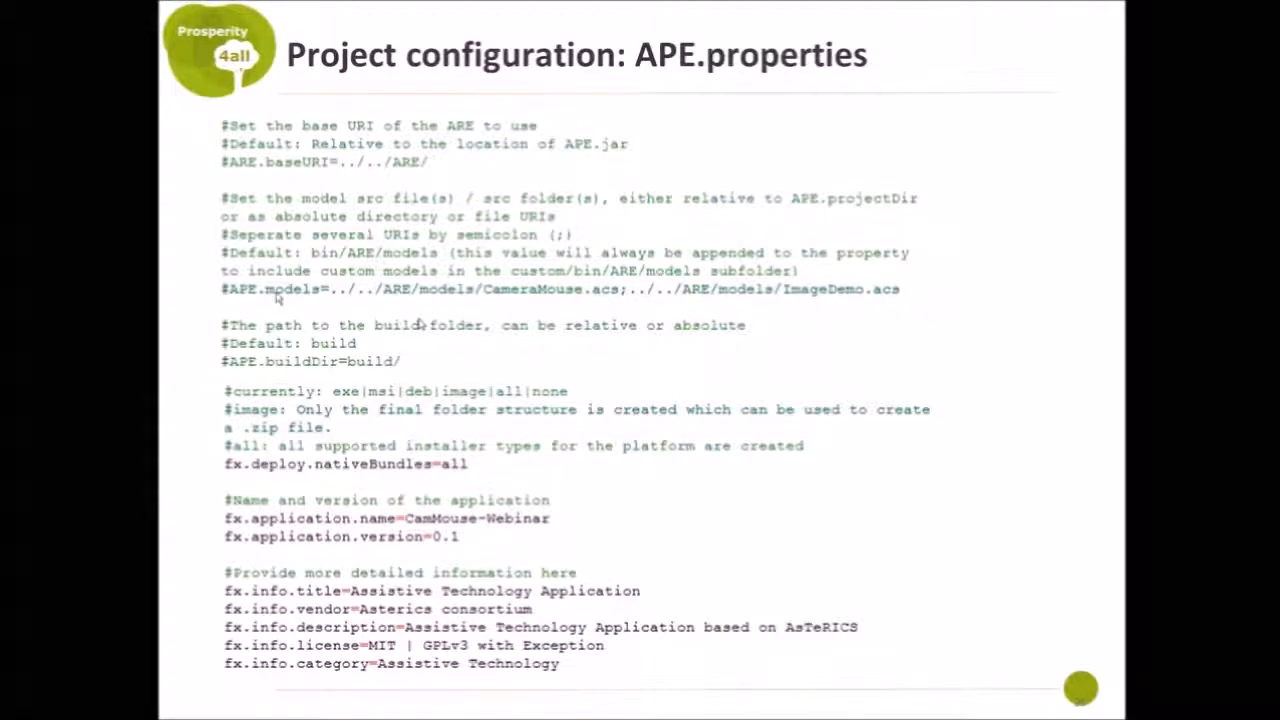
{"action": "mouse_move", "coordinate": [758, 308]}
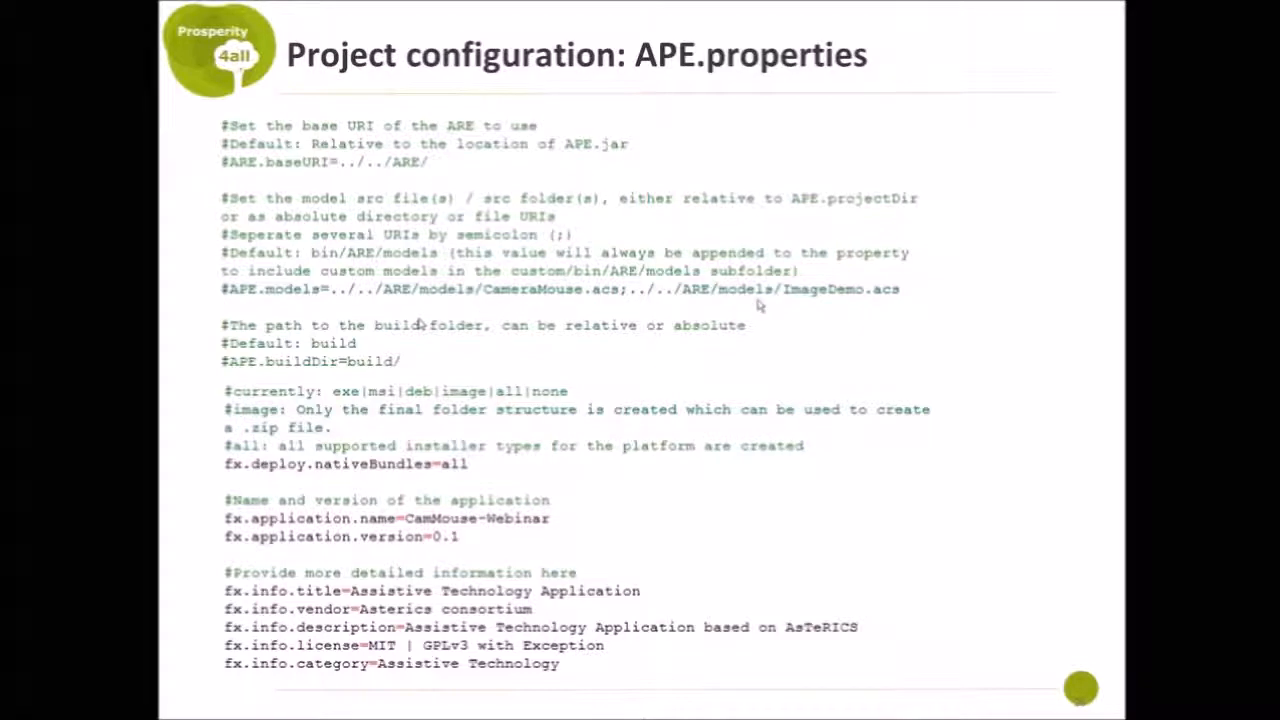
{"action": "mouse_move", "coordinate": [584, 296]}
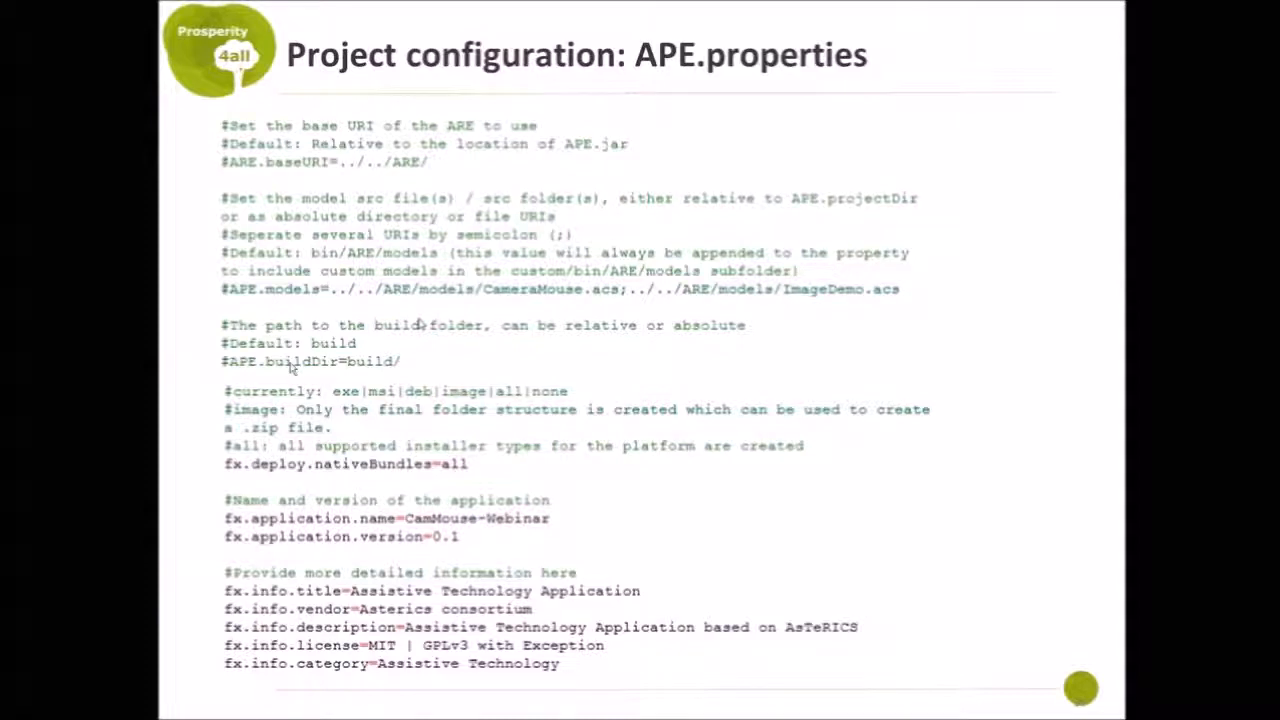
{"action": "mouse_move", "coordinate": [280, 384]}
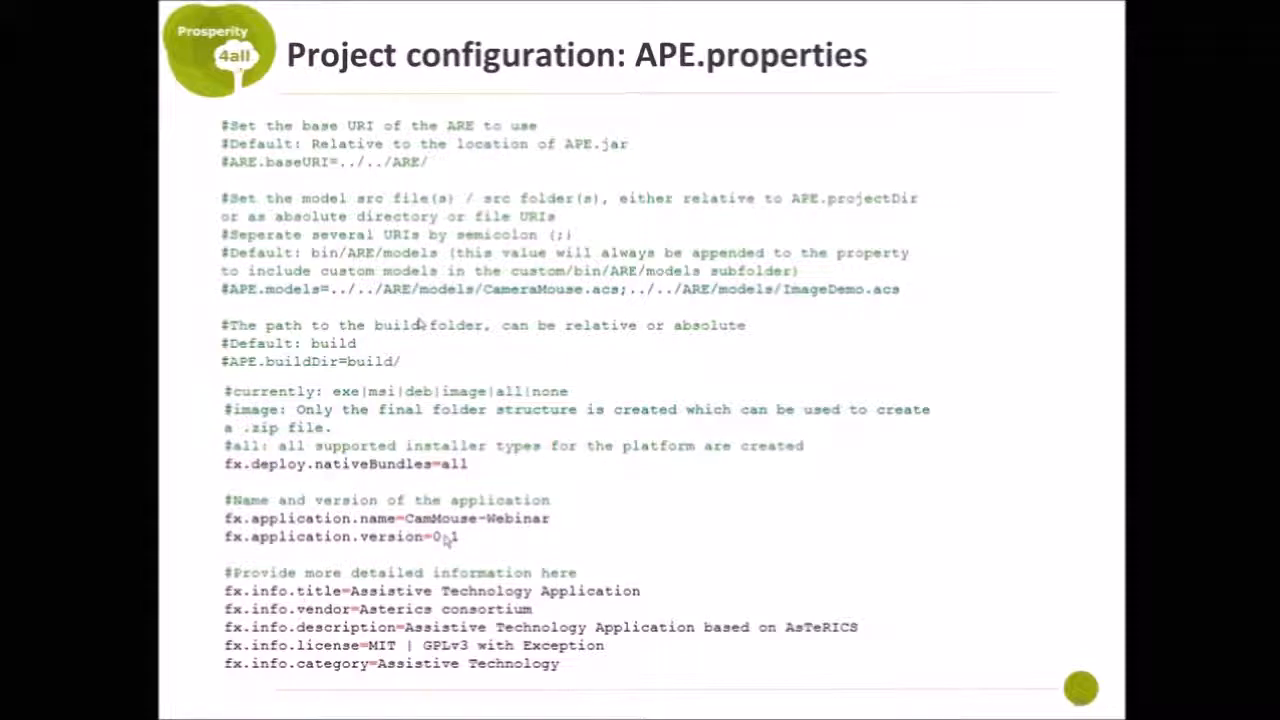
{"action": "mouse_move", "coordinate": [470, 548]}
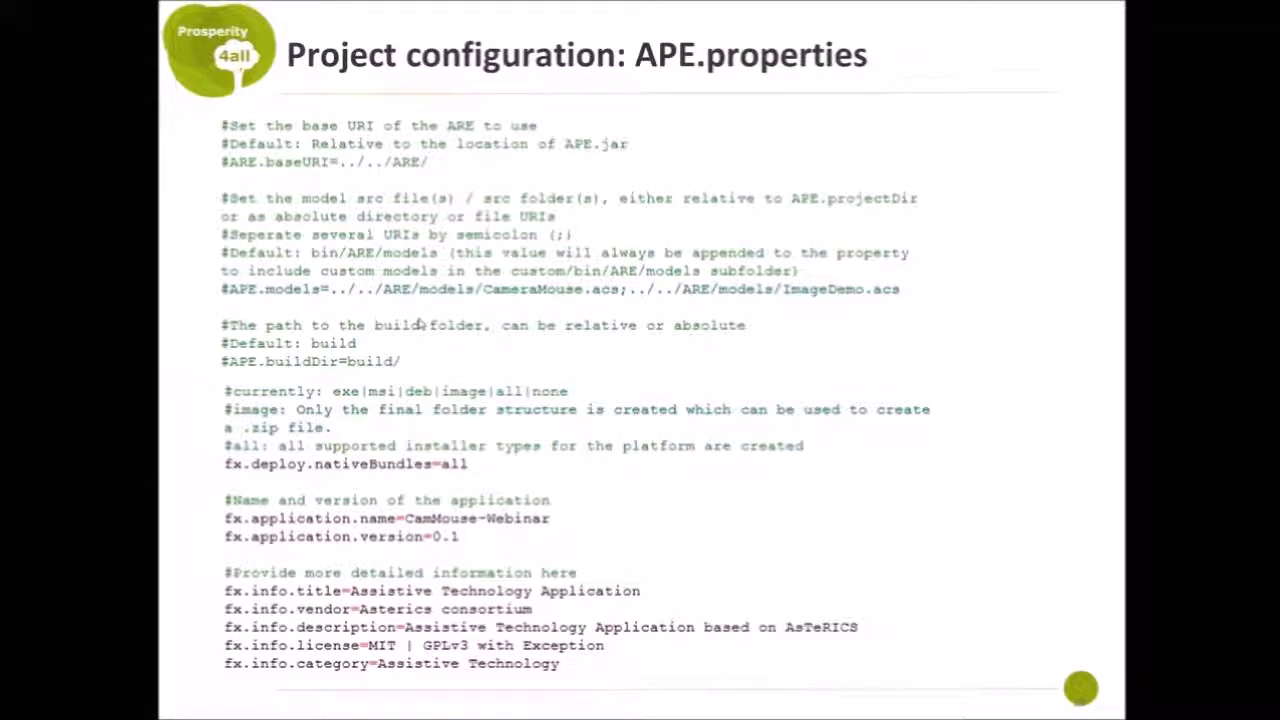
{"action": "mouse_move", "coordinate": [388, 528]}
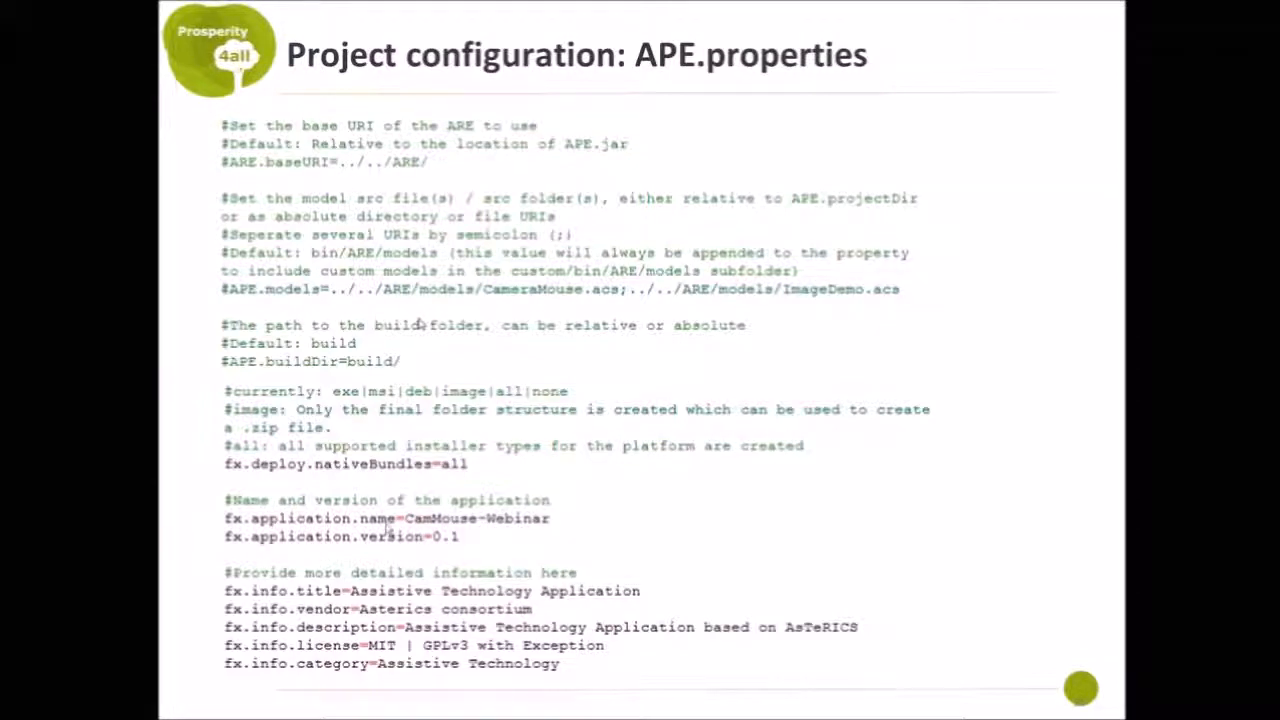